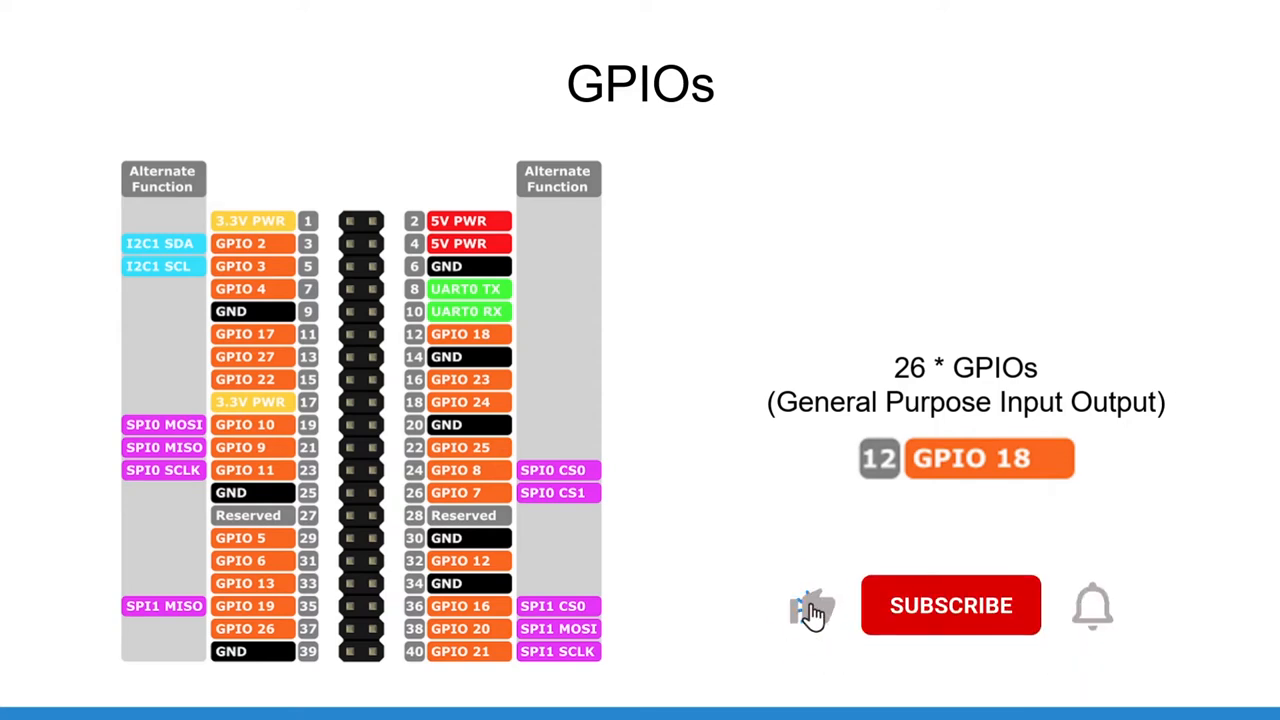
click(950, 605)
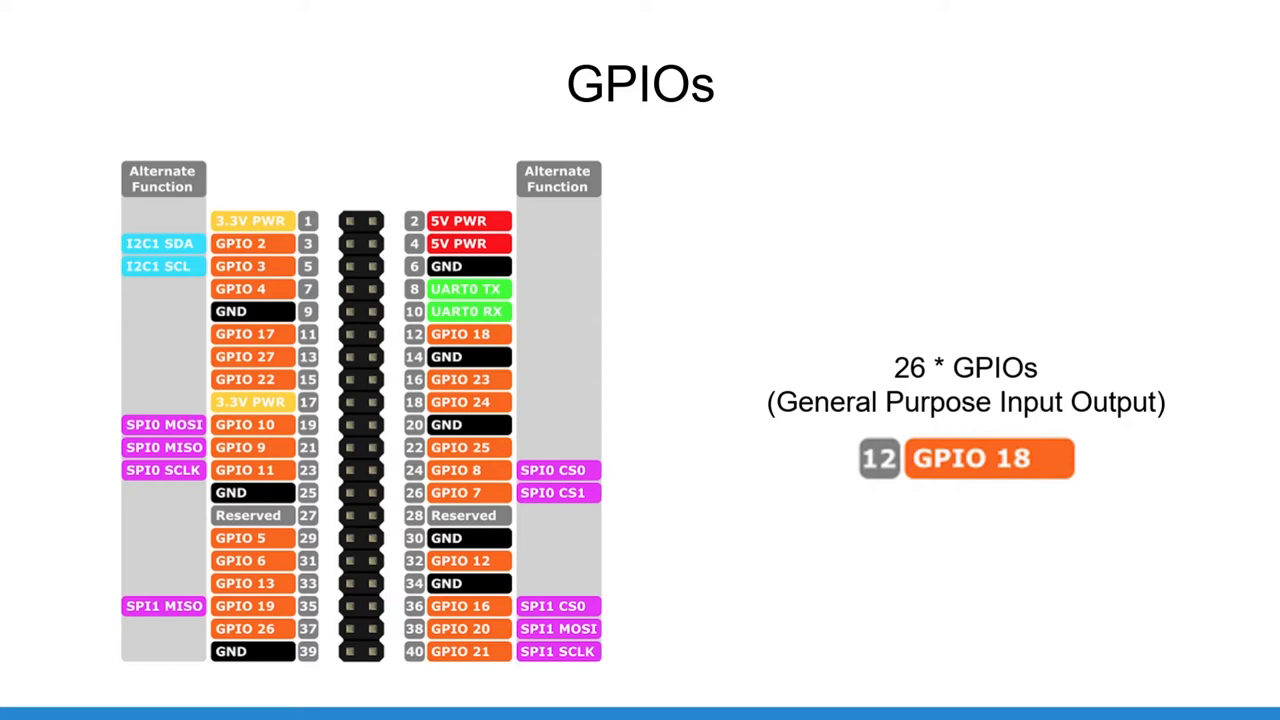
key(right)
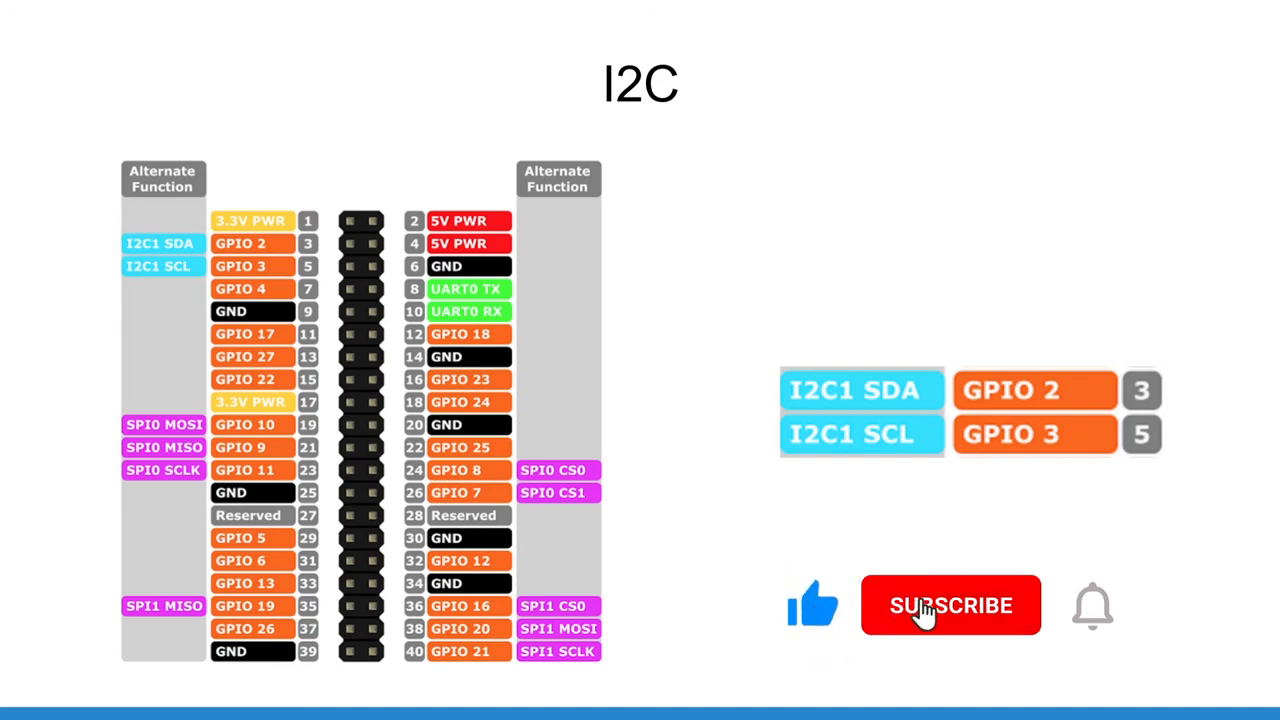
click(951, 605)
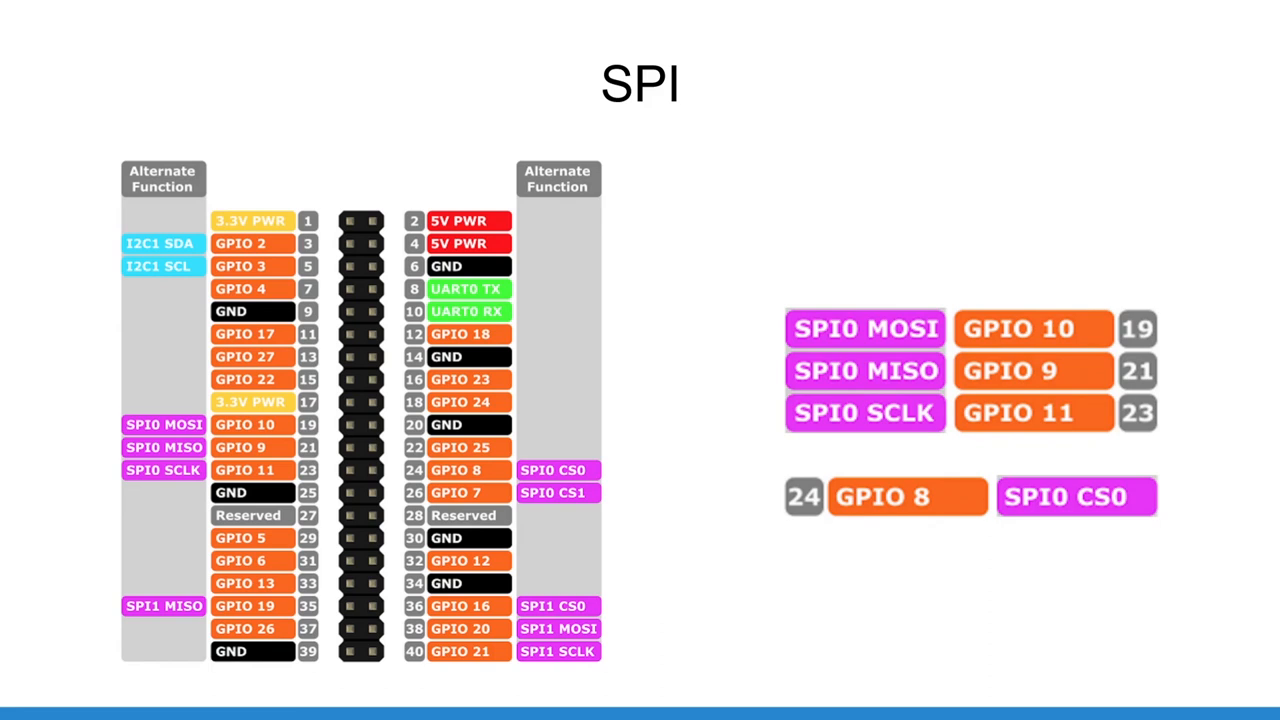
key(right)
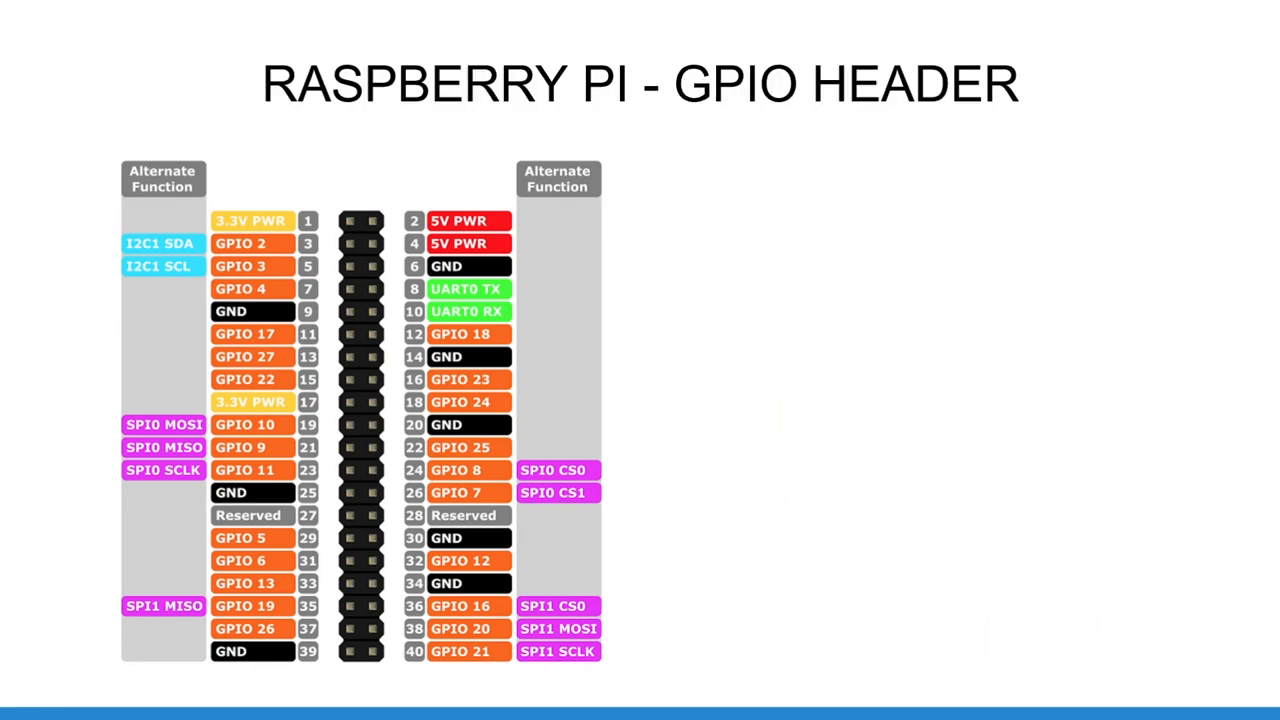